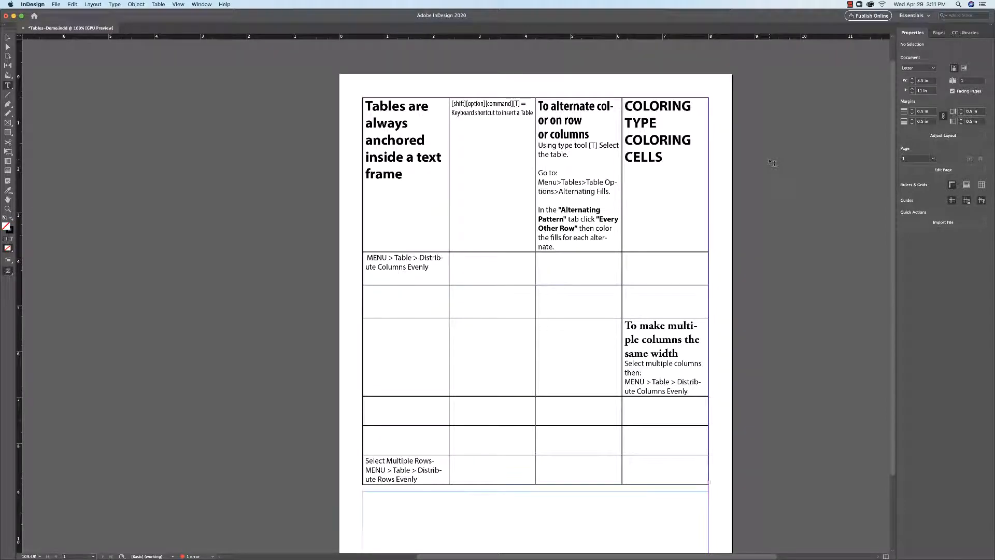
Select the heading words COLORING TYPE and colour them with the green swatch.
double_click(657, 114)
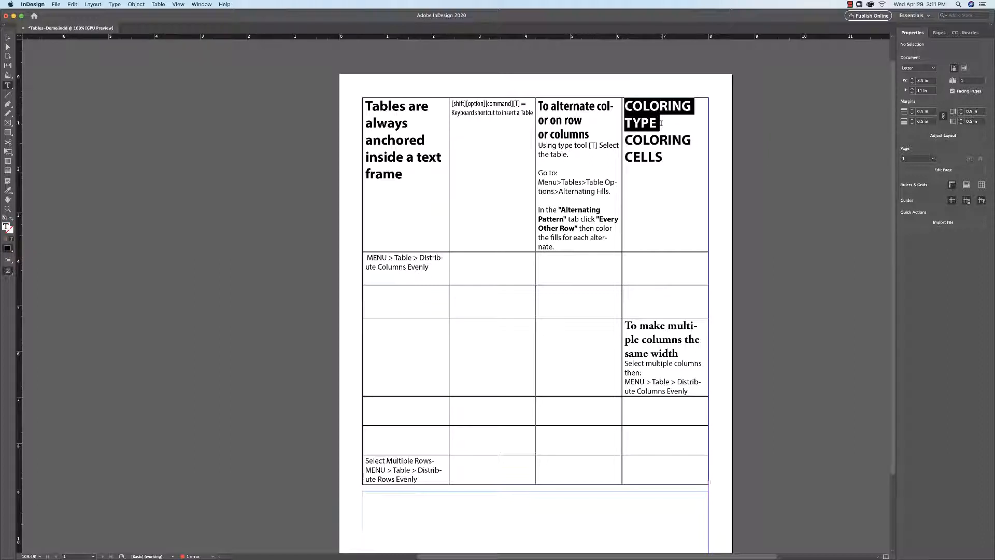
click(641, 123)
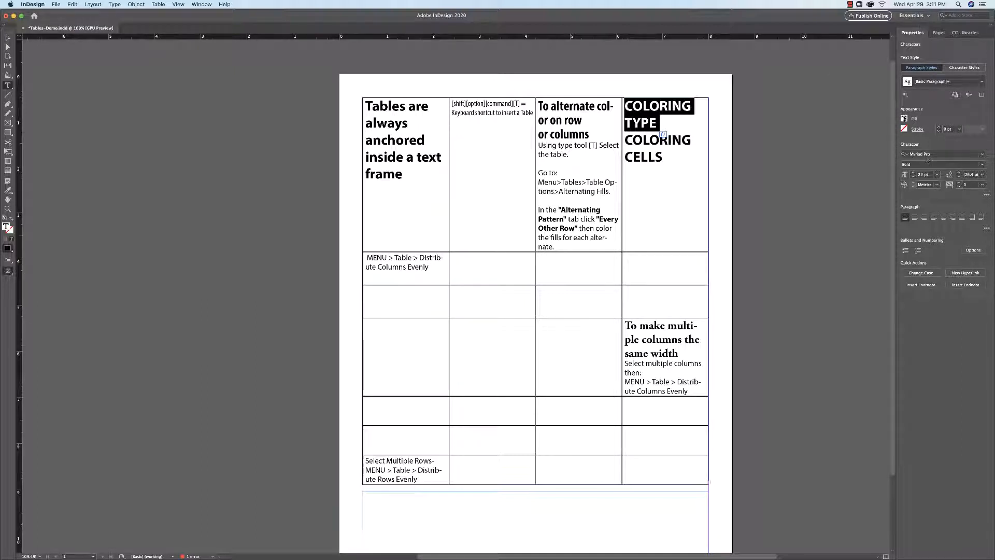
click(903, 118)
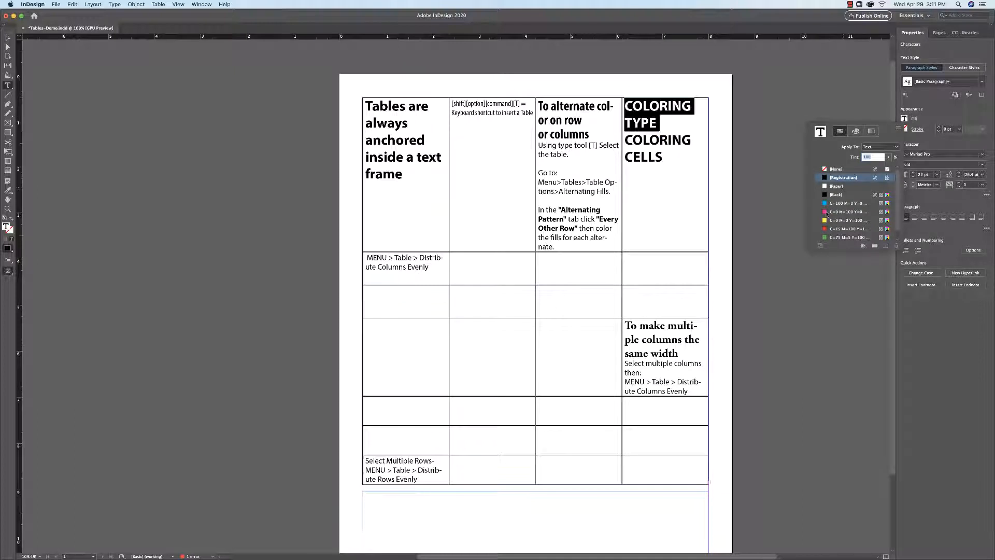
click(850, 211)
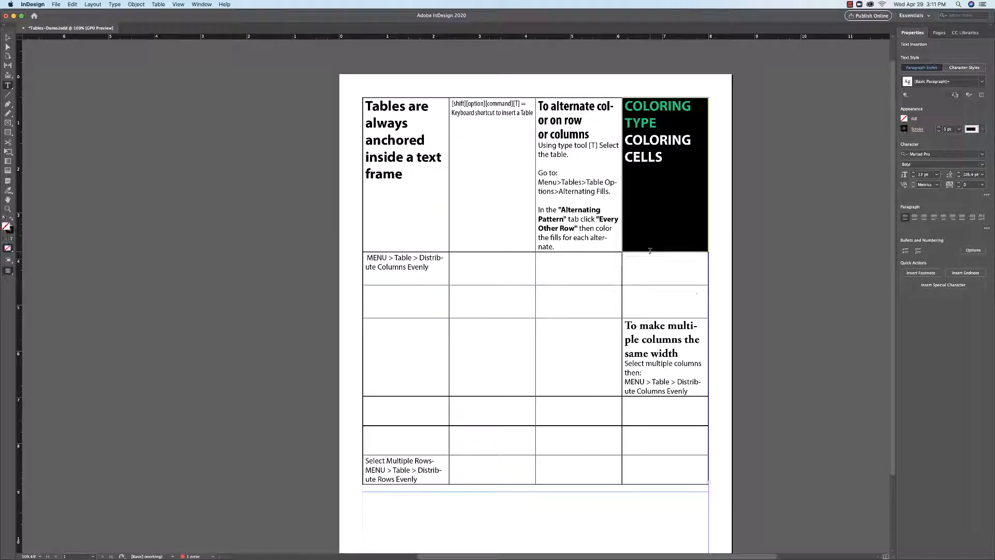
Fill the COLORING TYPE cell and the cell below with yellow, lightened by a tint.
click(647, 267)
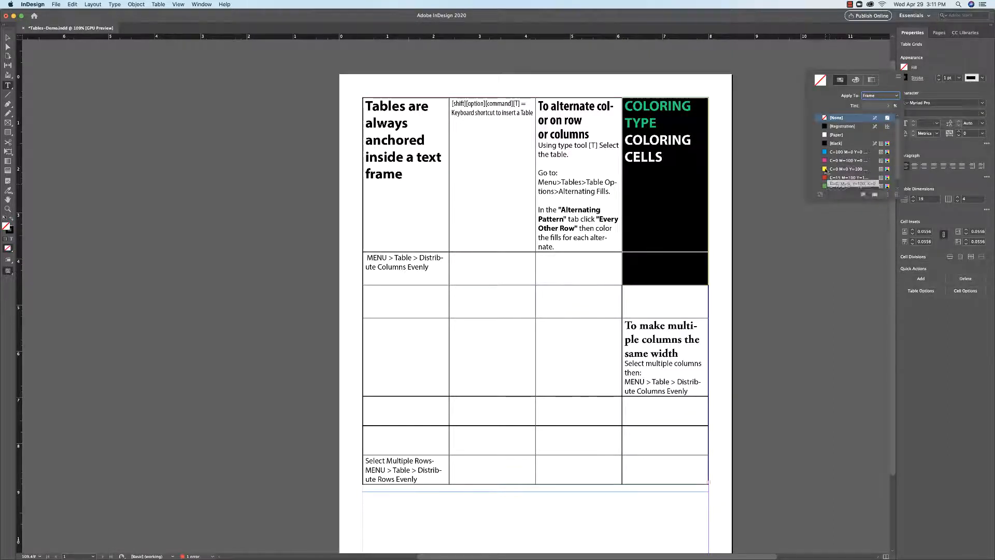
click(847, 169)
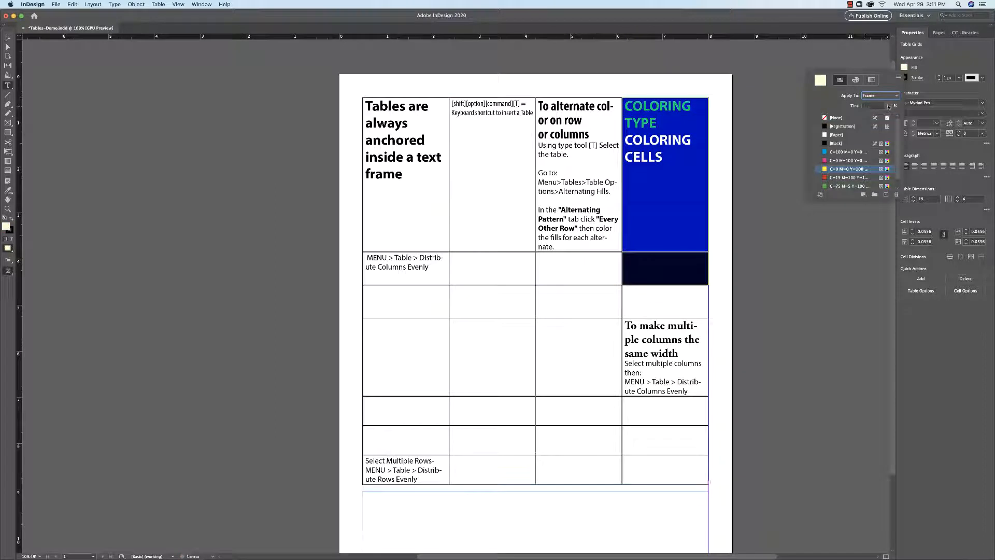
click(878, 105)
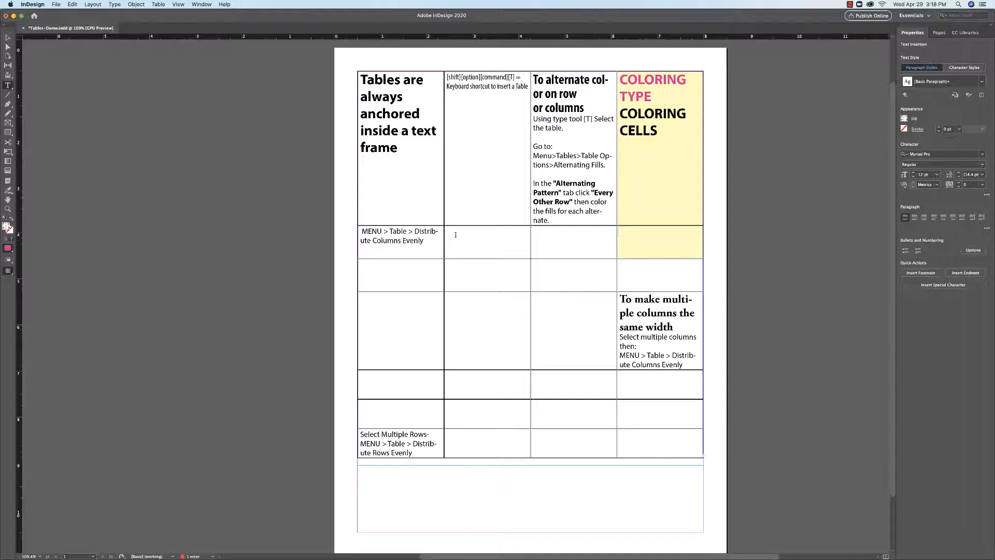
Select the table rows below the heading for the table options commands.
click(661, 235)
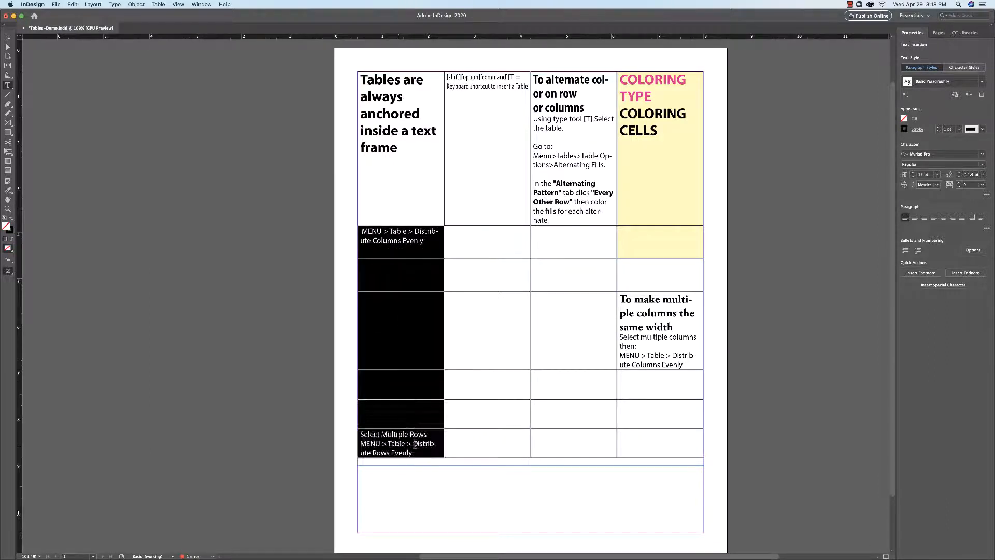
click(405, 380)
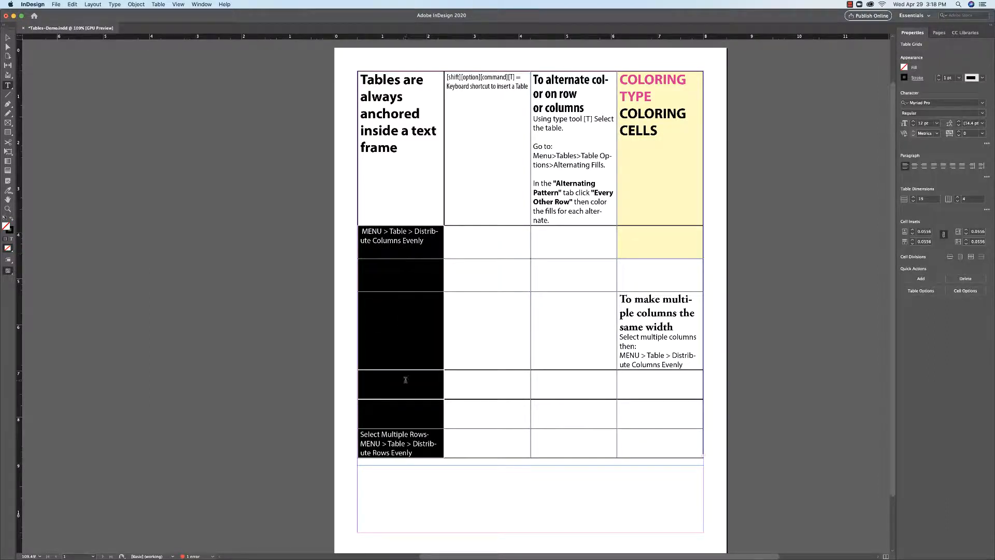
mouse_move(436, 304)
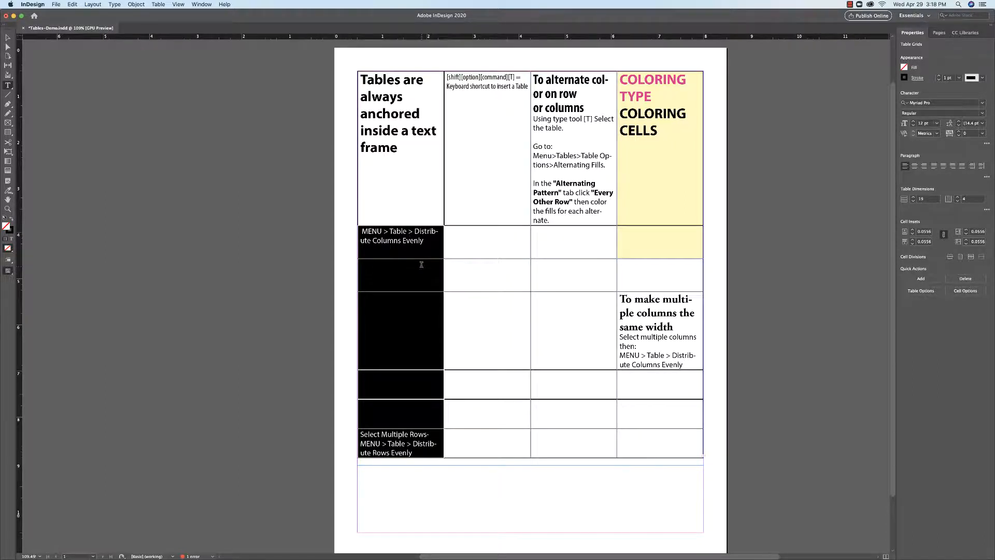
mouse_move(416, 247)
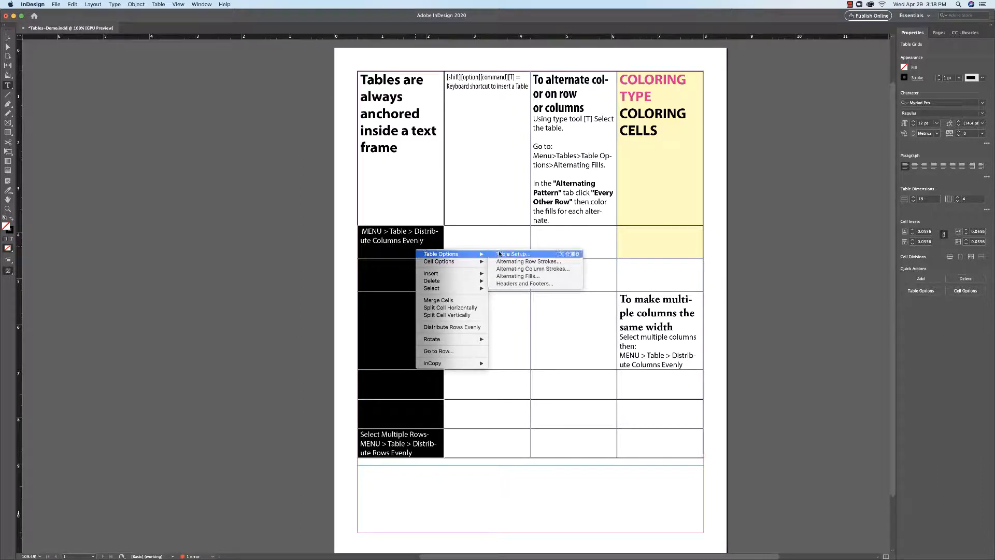
mouse_move(517, 276)
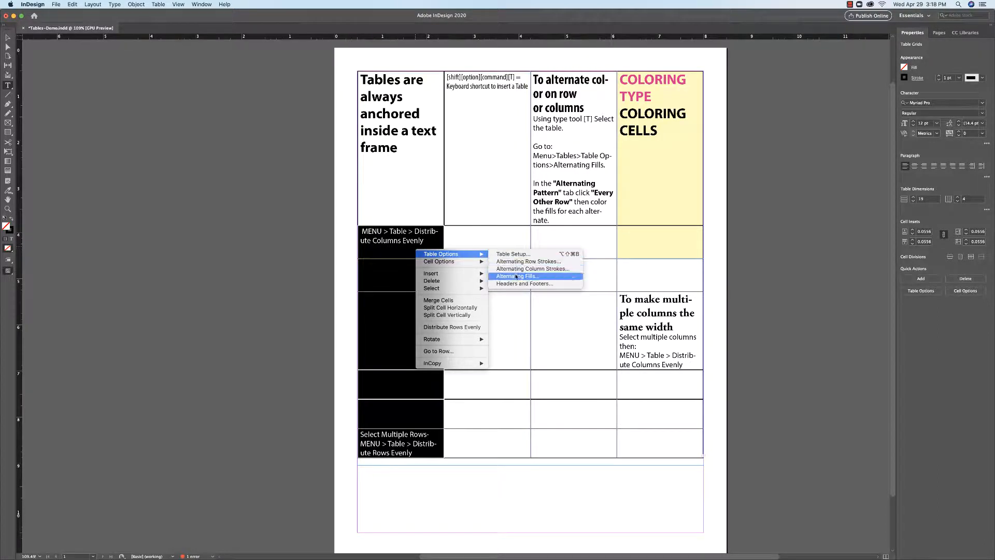
Set the table's alternating fill pattern to Every Other Row.
click(516, 276)
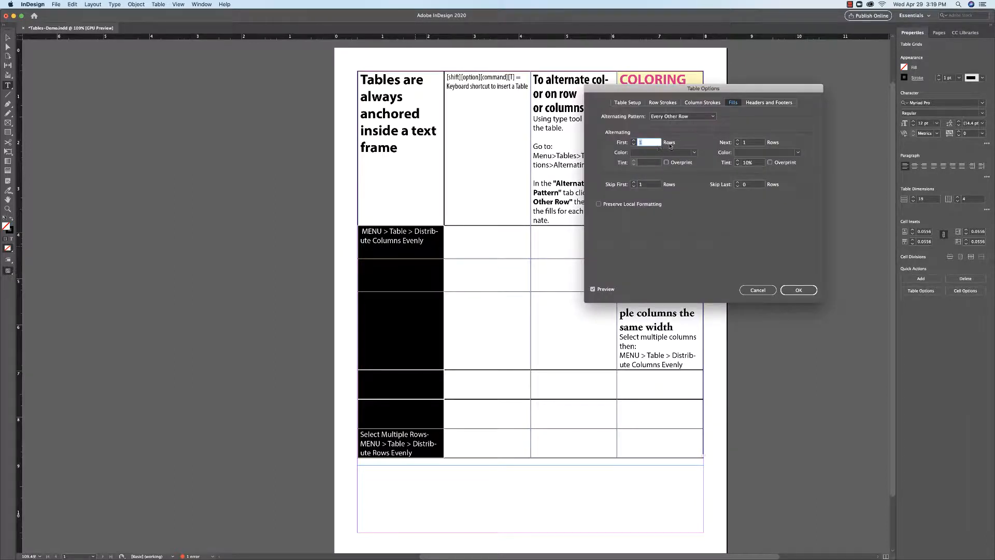
click(682, 116)
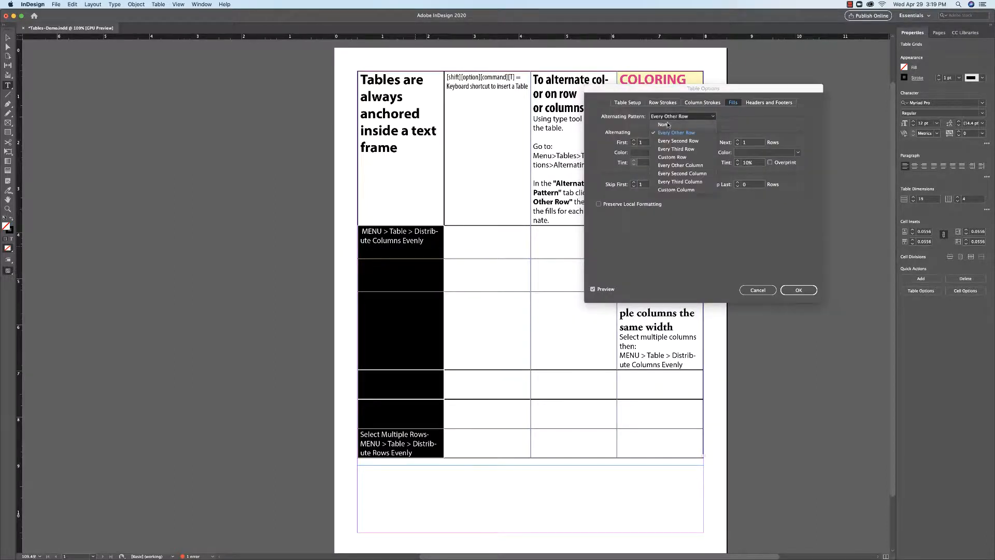
click(662, 124)
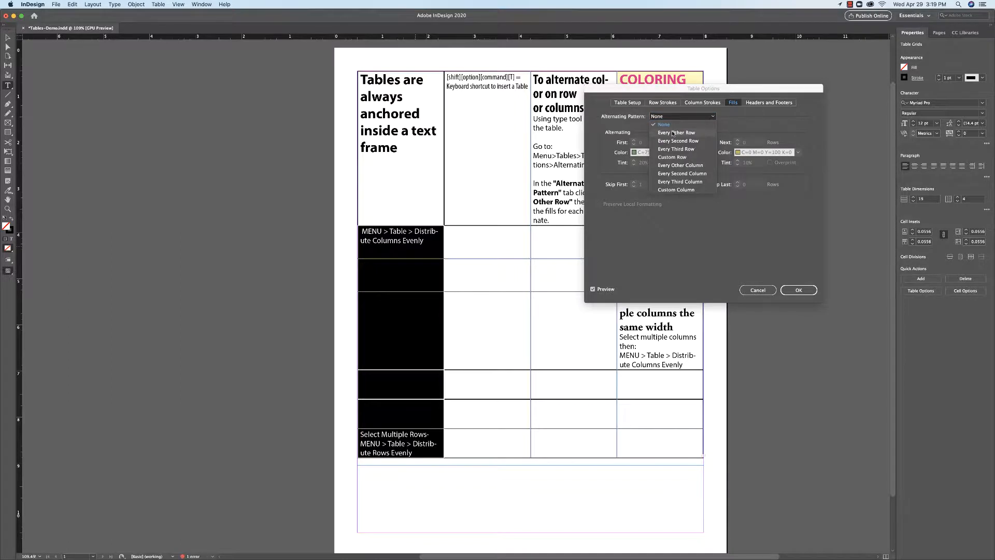
click(676, 131)
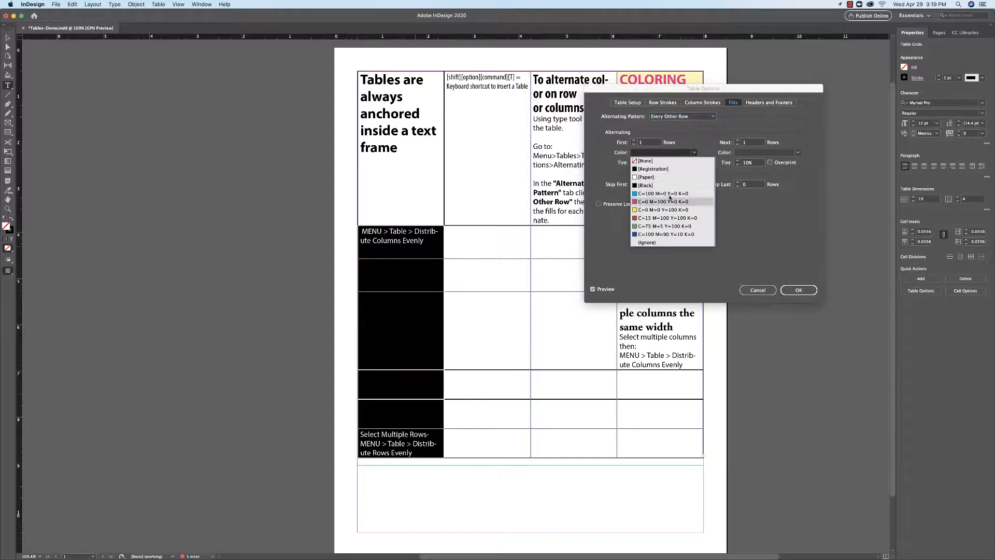
mouse_move(657, 184)
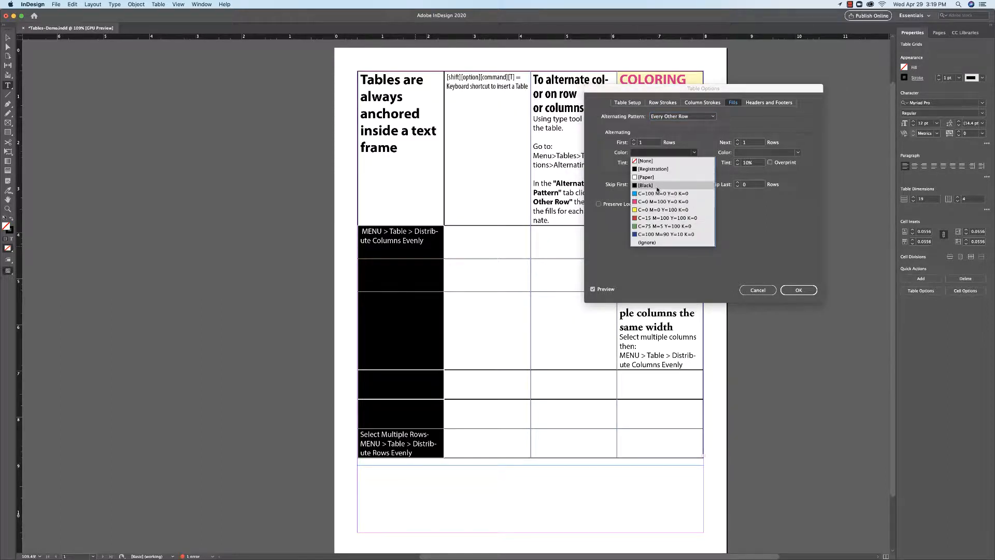
Use Black for the first rows and Yellow for the next rows, and confirm.
click(646, 185)
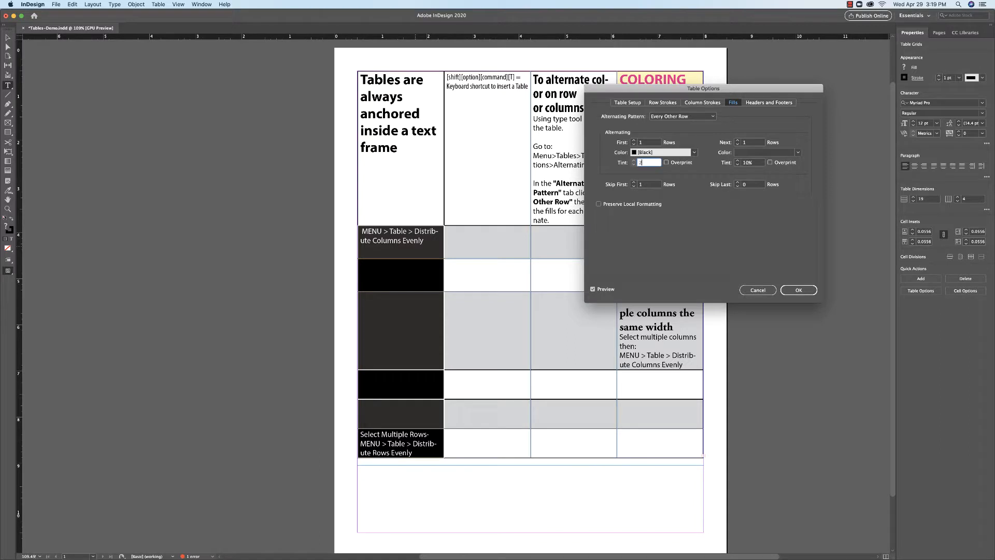
click(770, 152)
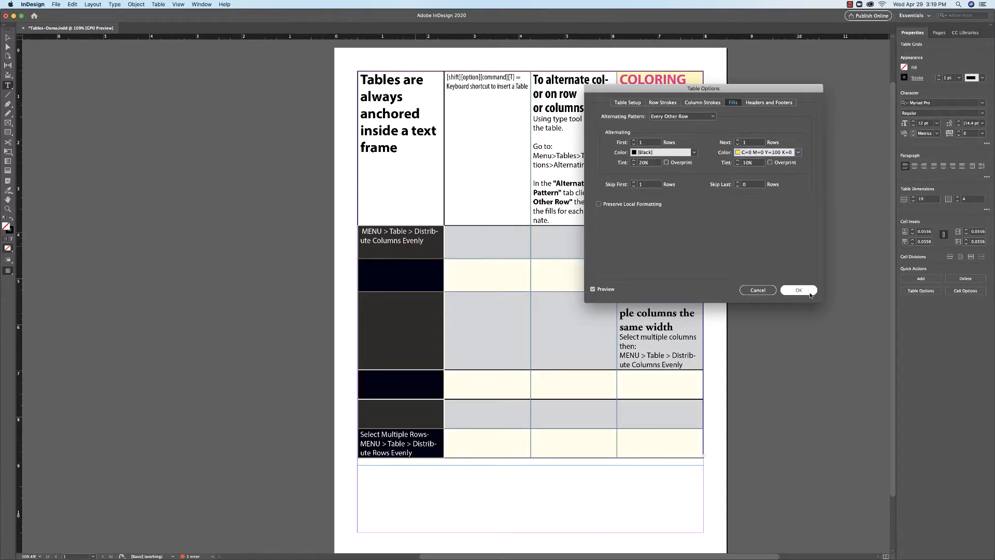
click(798, 290)
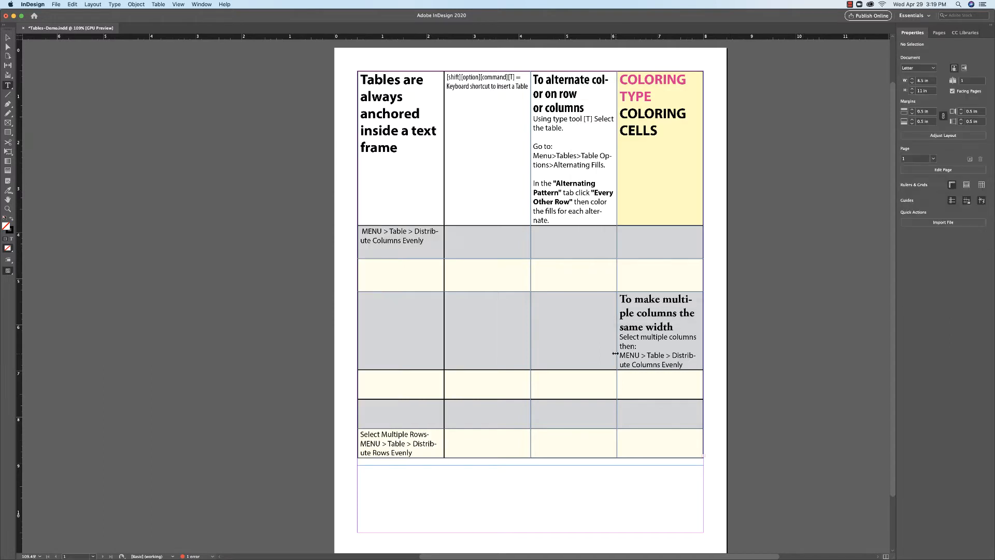